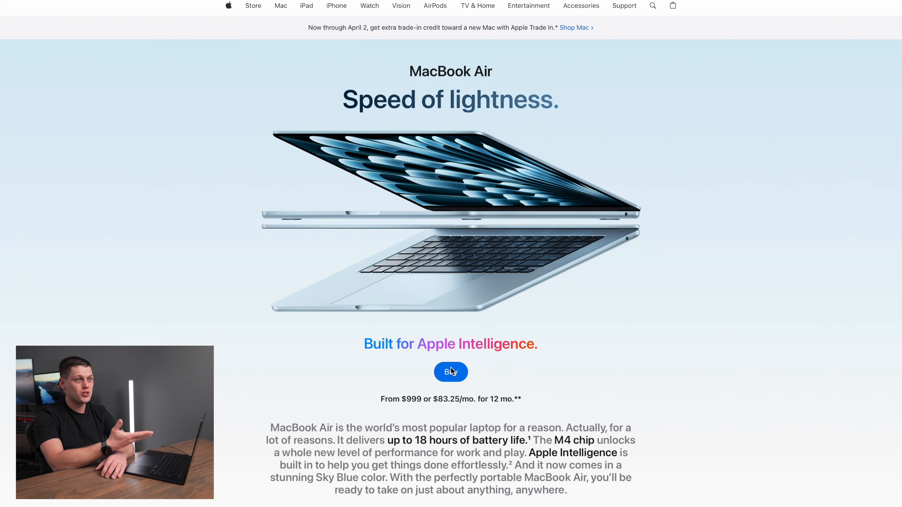
Step: Go from the MacBook Air product page to its buying options, listing 13-inch models
left_click(451, 372)
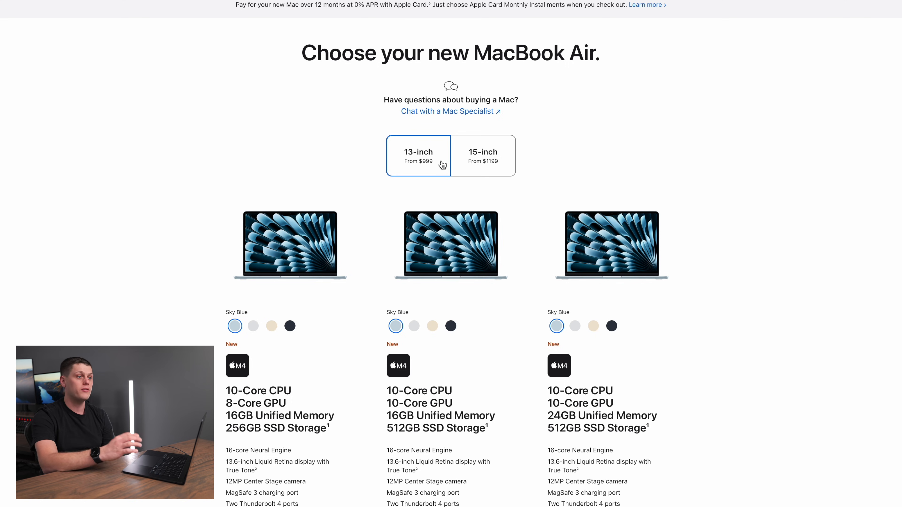
left_click(484, 155)
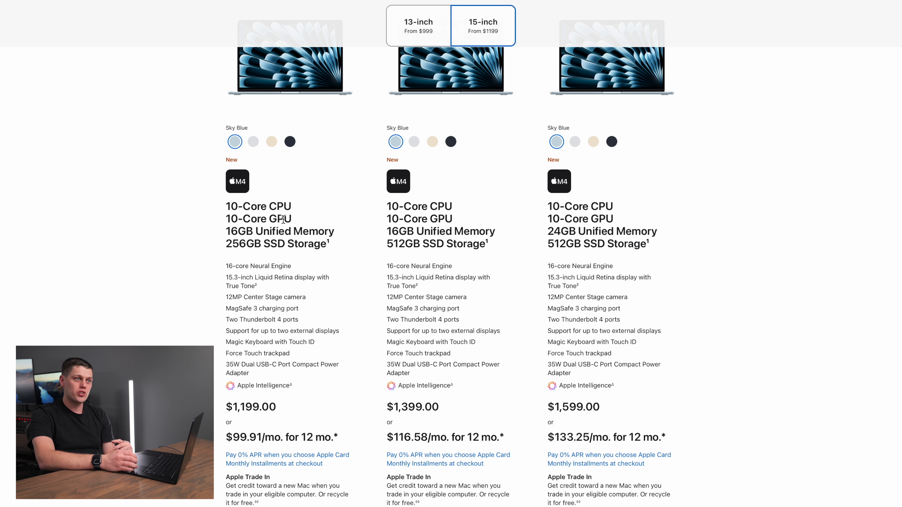
left_click(418, 25)
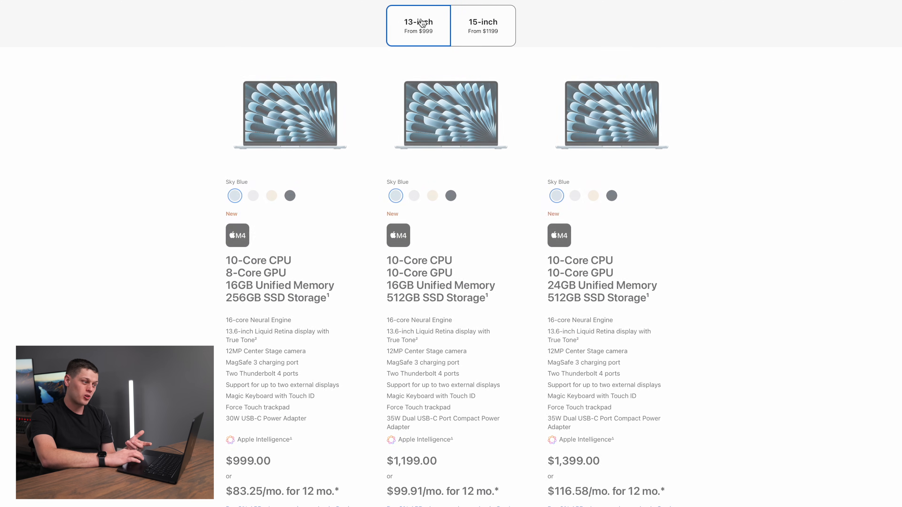
left_click(484, 26)
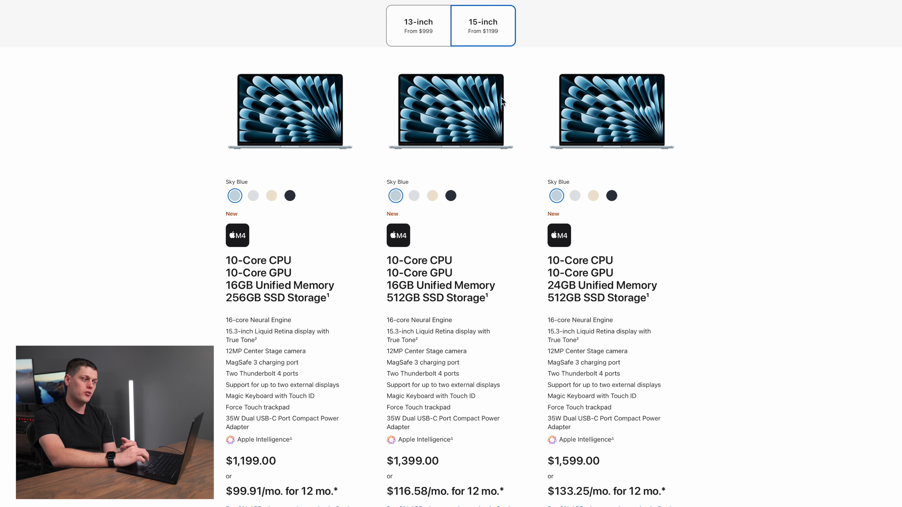
left_click(418, 25)
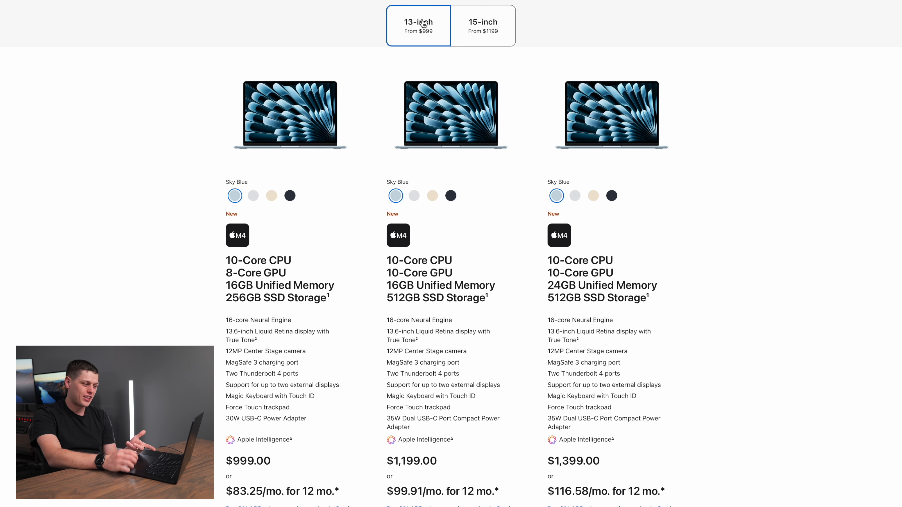
mouse_move(305, 197)
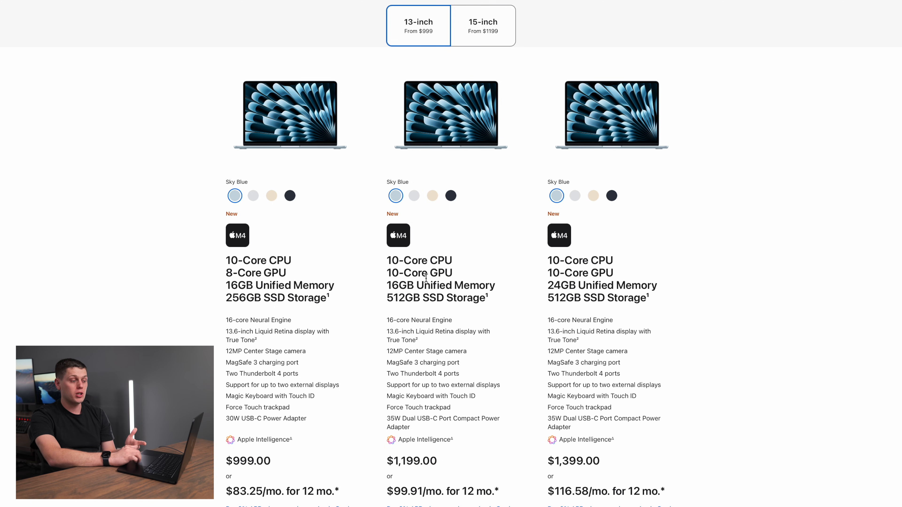
scroll("down", 3)
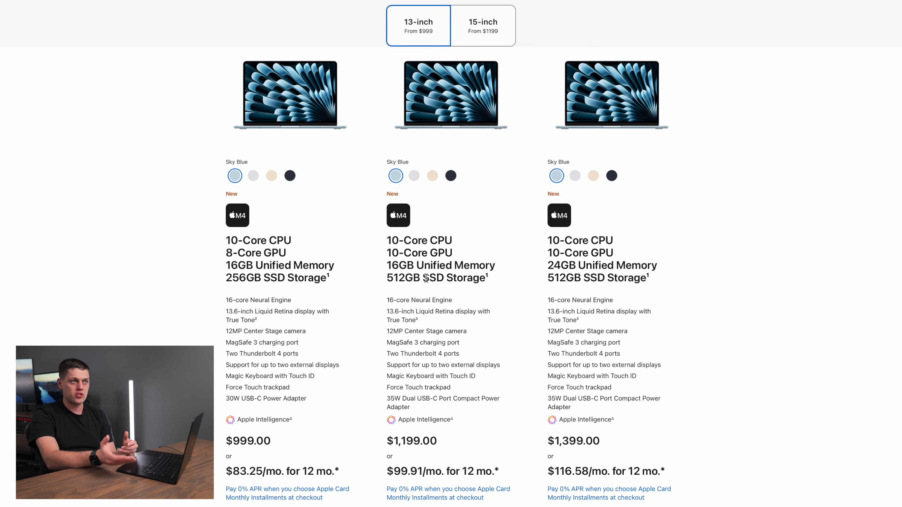
scroll("down", 3)
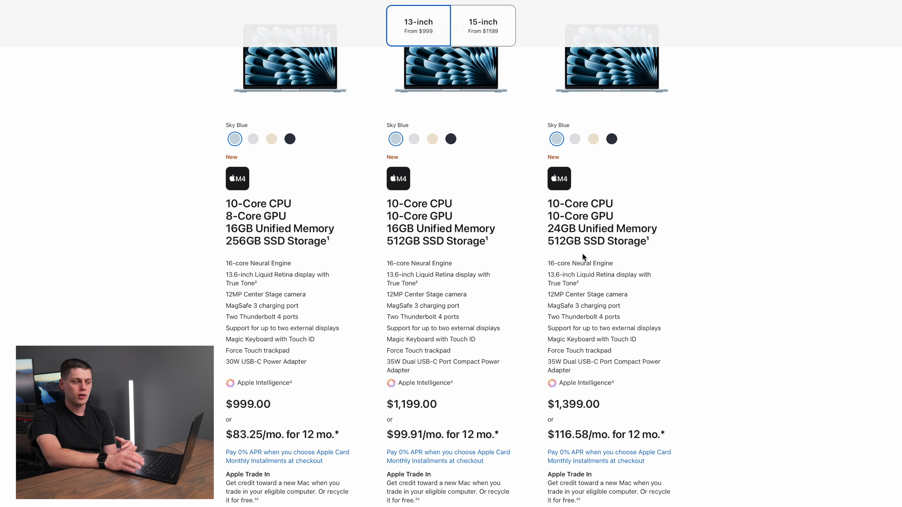
scroll("down", 3)
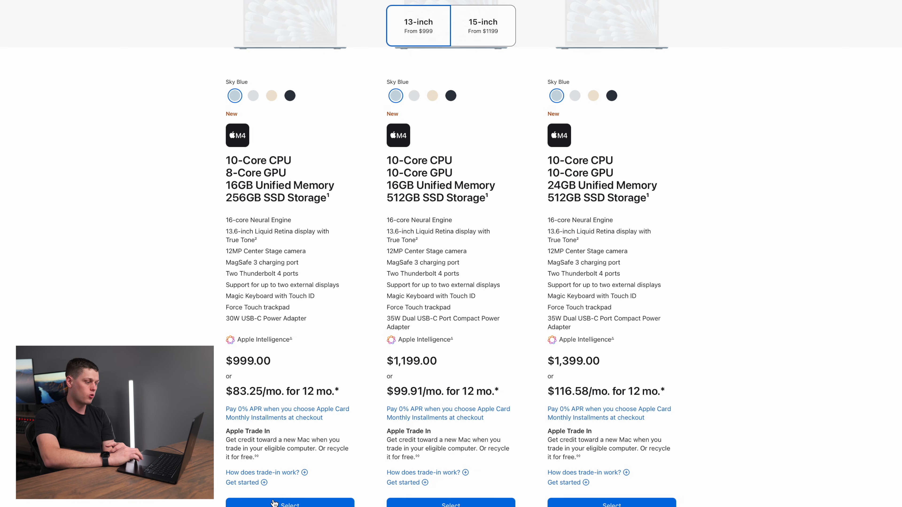
left_click(290, 505)
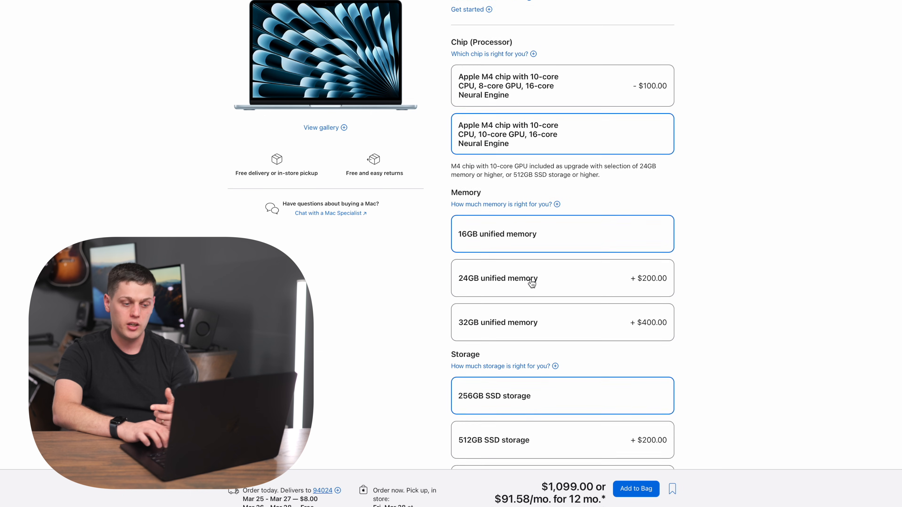
Step: Scroll through the Chip, Memory, Storage and power adapter options without changing them
scroll("down", 3)
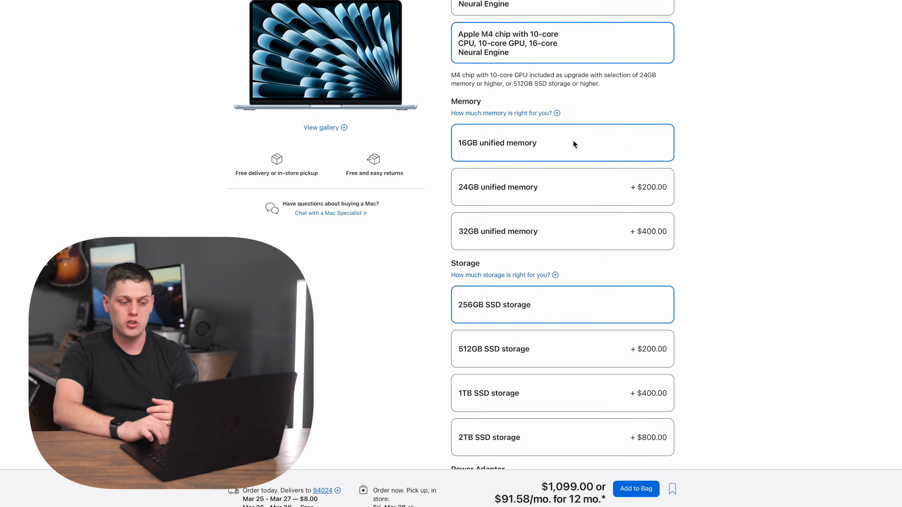
scroll("down", 3)
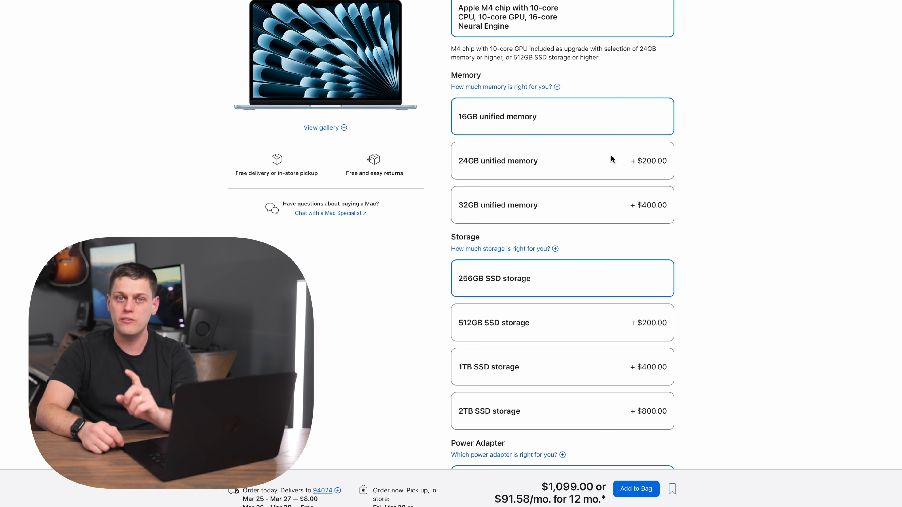
scroll("down", 3)
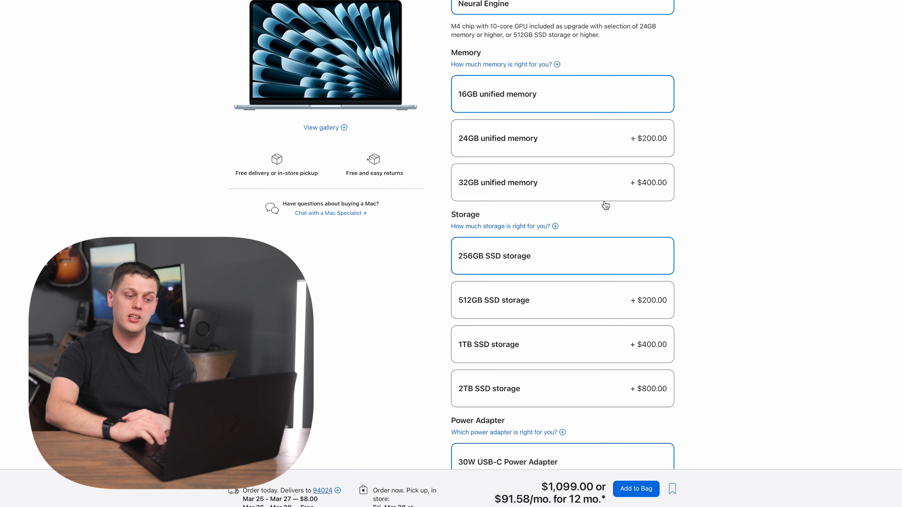
scroll("down", 3)
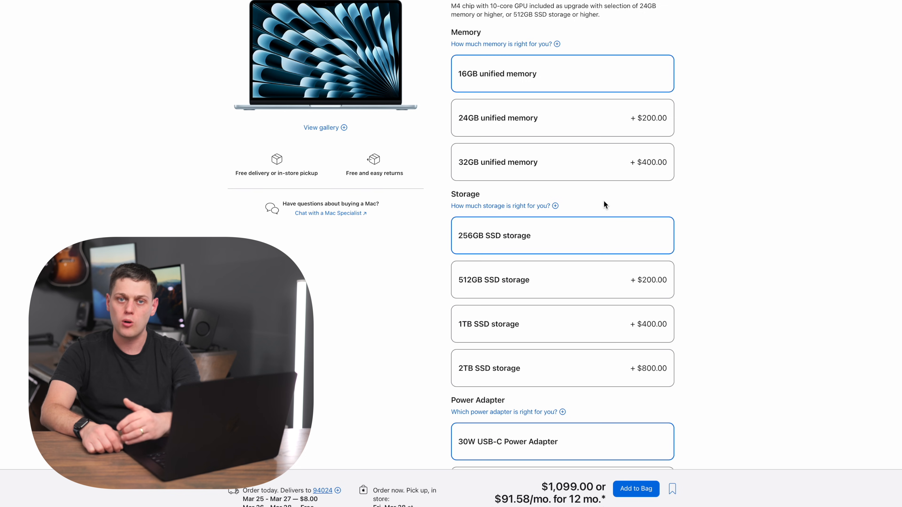
scroll("down", 3)
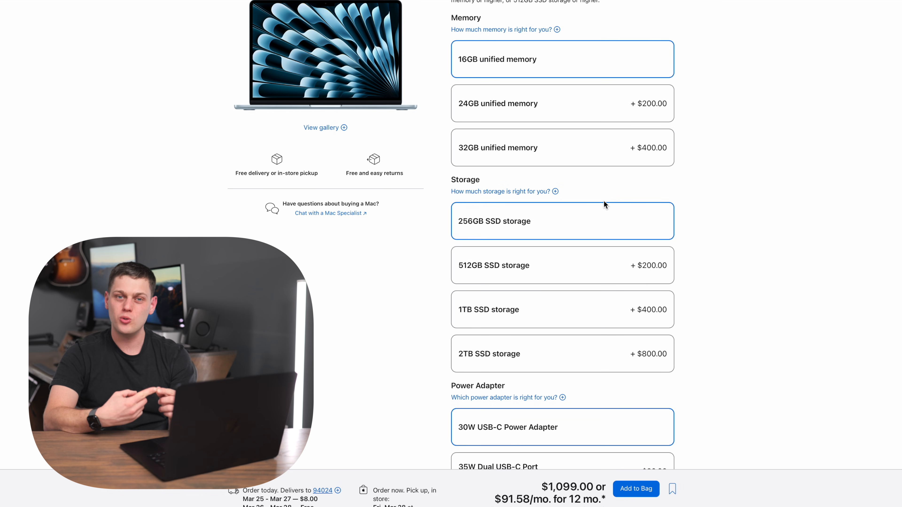
mouse_move(570, 63)
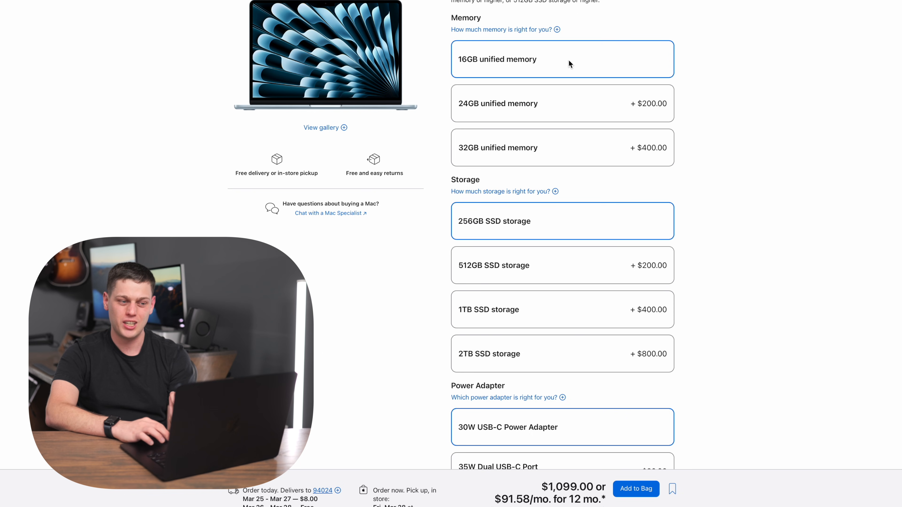
mouse_move(612, 101)
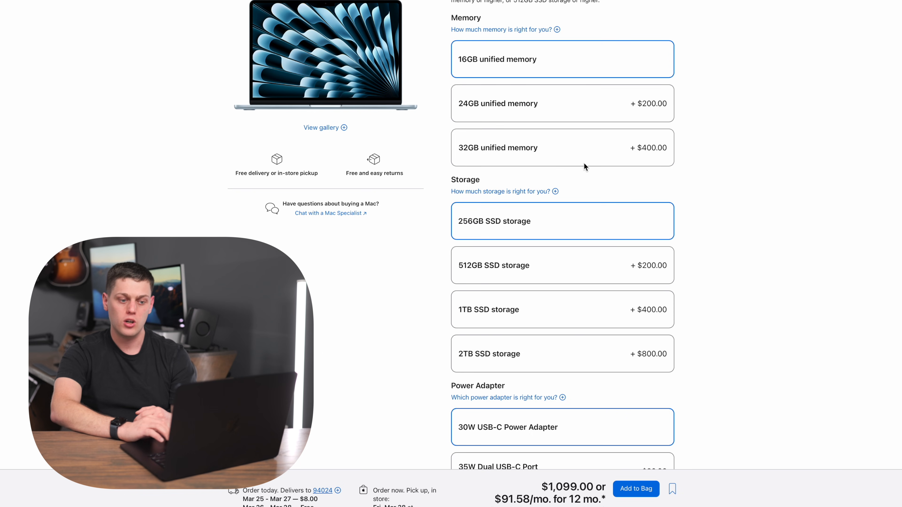
mouse_move(596, 149)
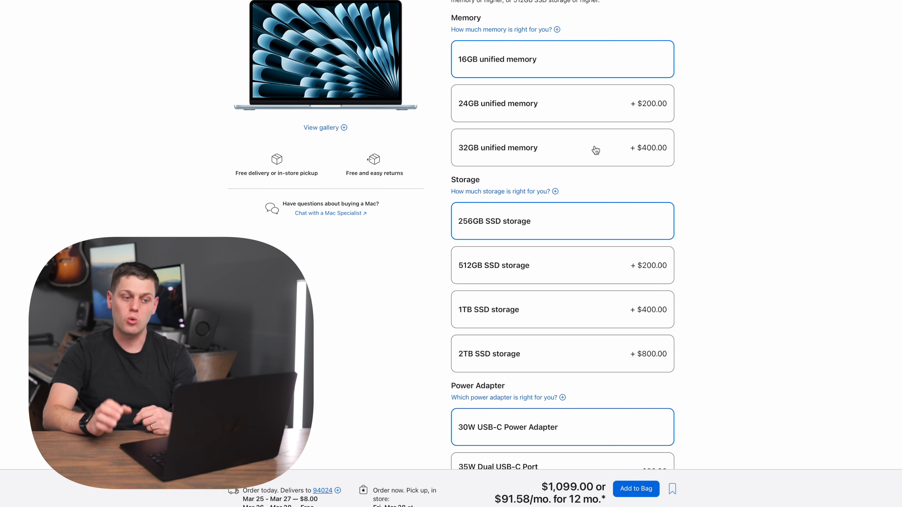
scroll("down", 3)
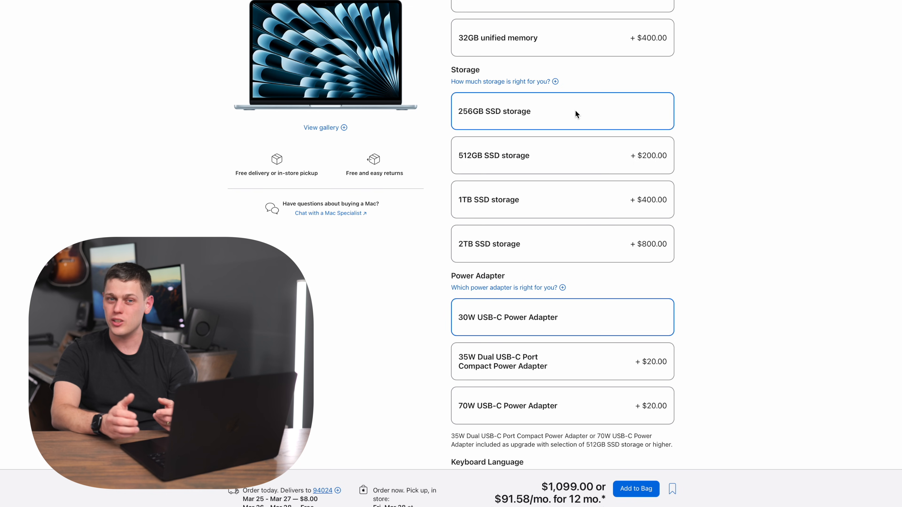
mouse_move(580, 158)
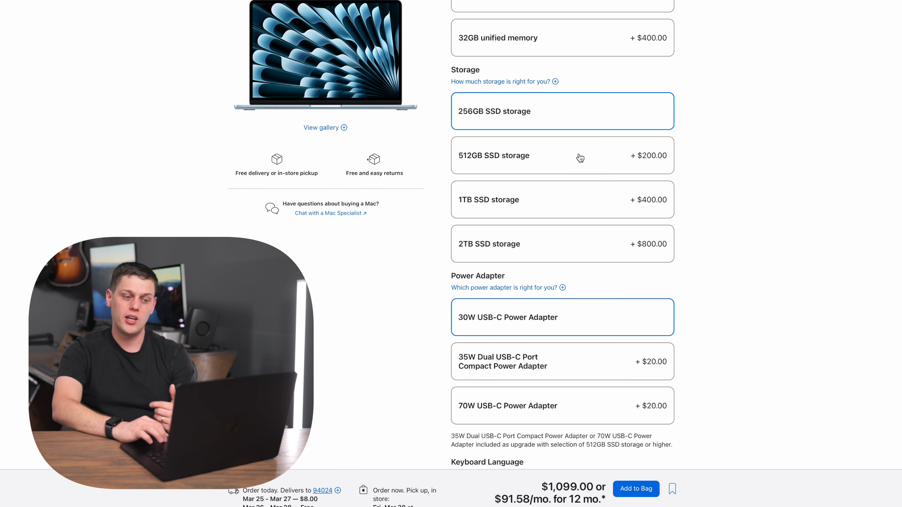
Step: Choose 512GB SSD storage, adding the 35W dual-port adapter and raising the total to $1,199.00
left_click(561, 156)
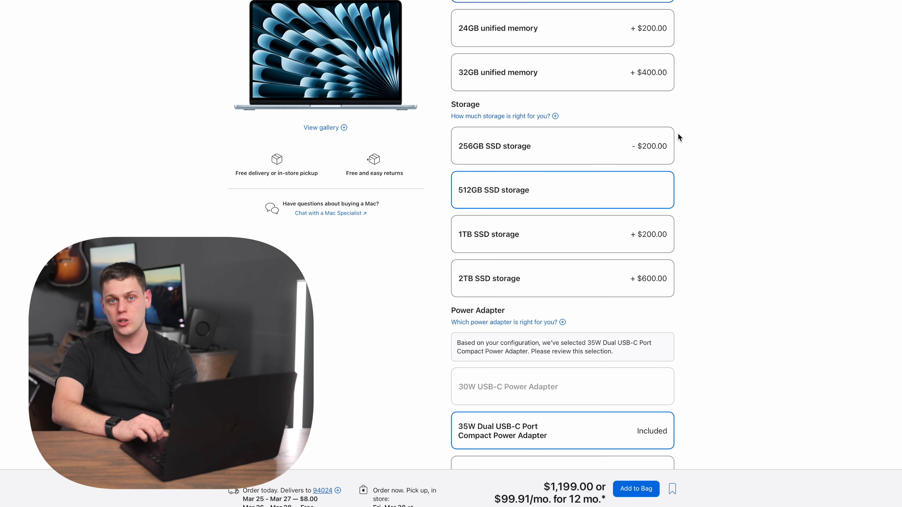
scroll("down", 3)
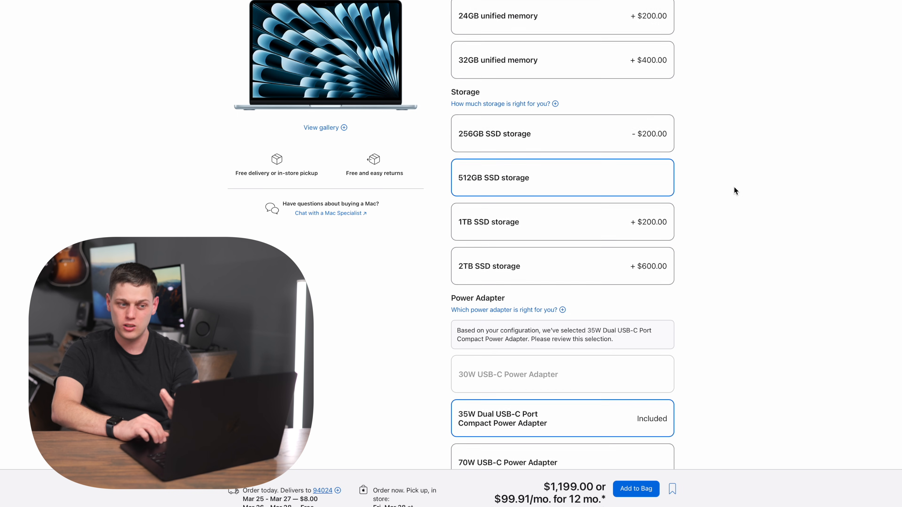
scroll("down", 3)
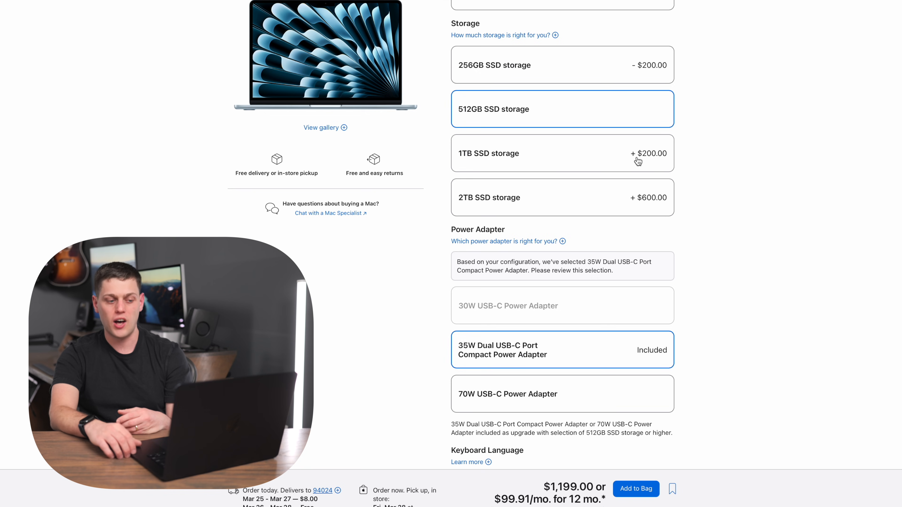
mouse_move(618, 195)
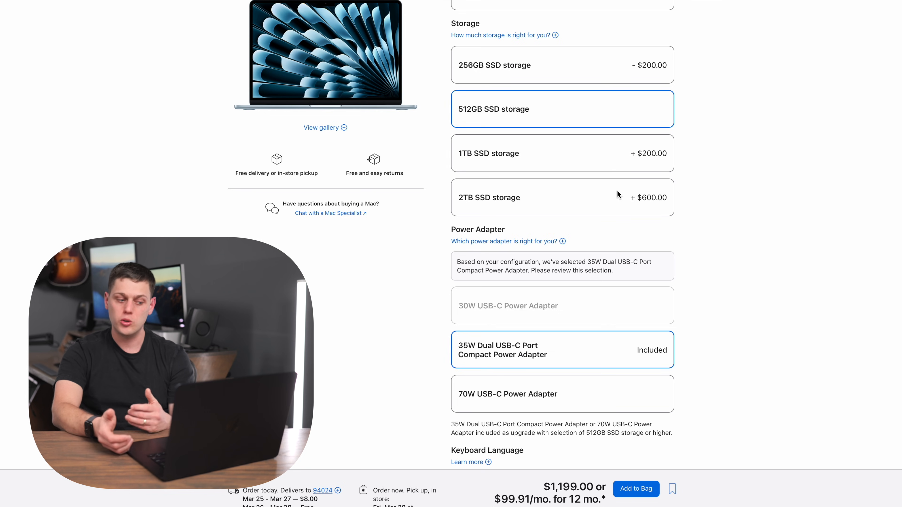
scroll("down", 3)
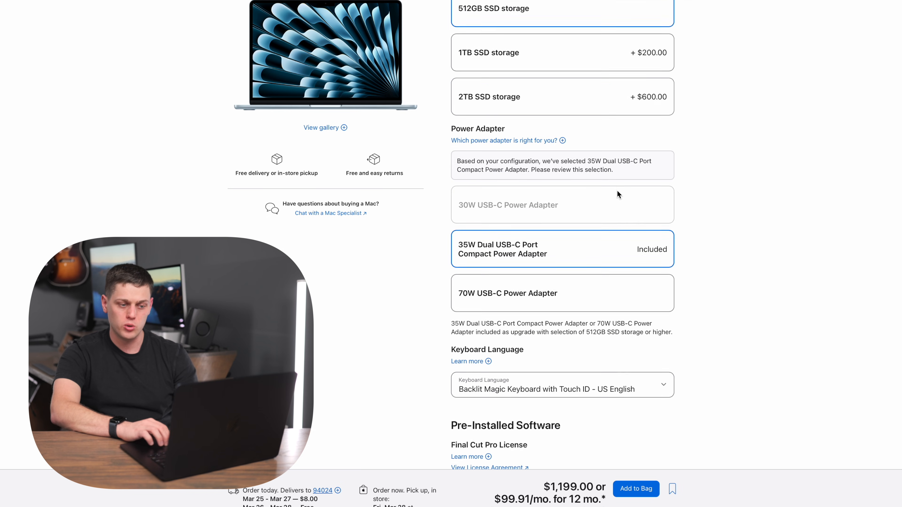
scroll("down", 3)
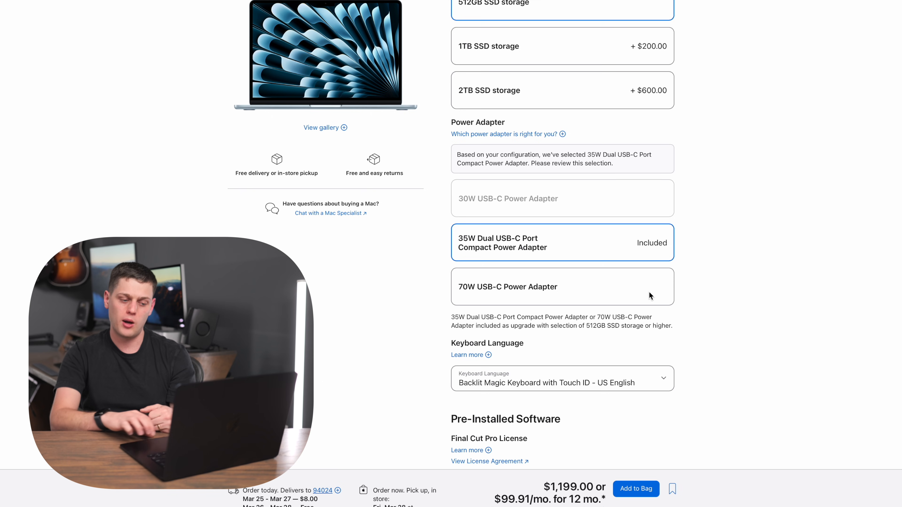
left_click(562, 286)
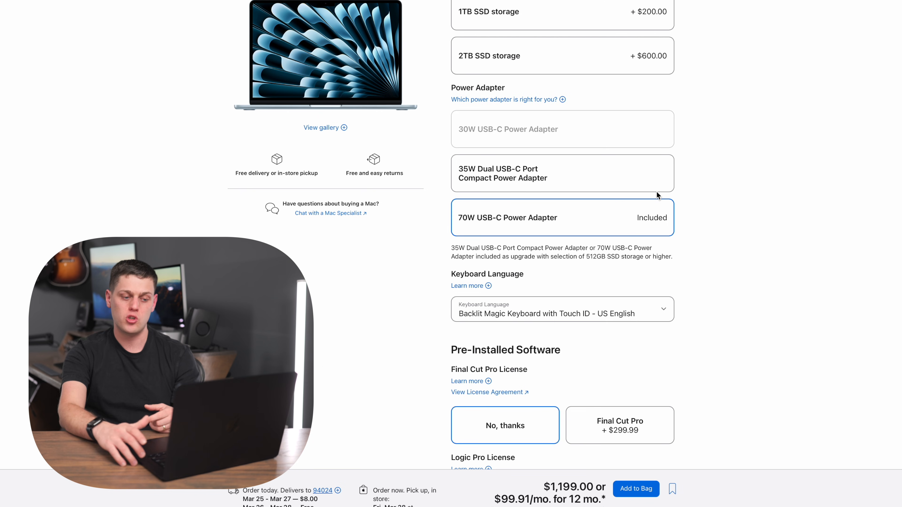
left_click(561, 174)
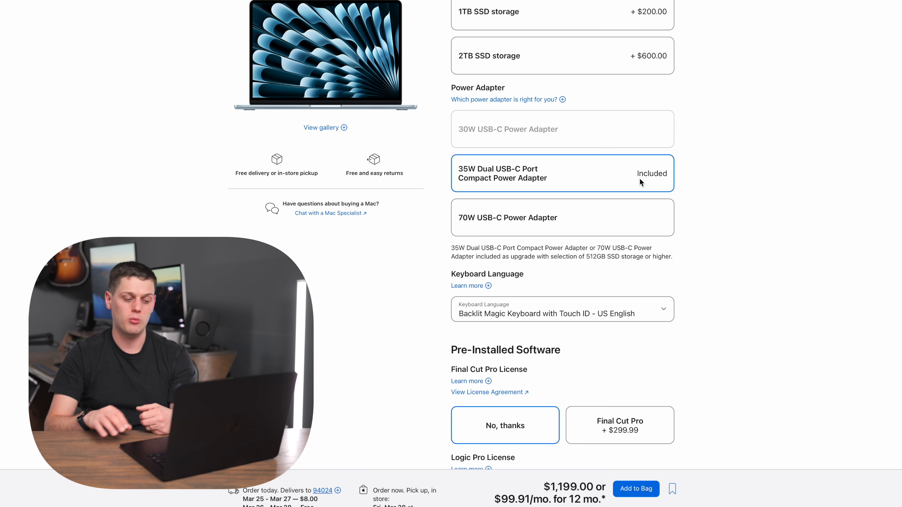
scroll("down", 3)
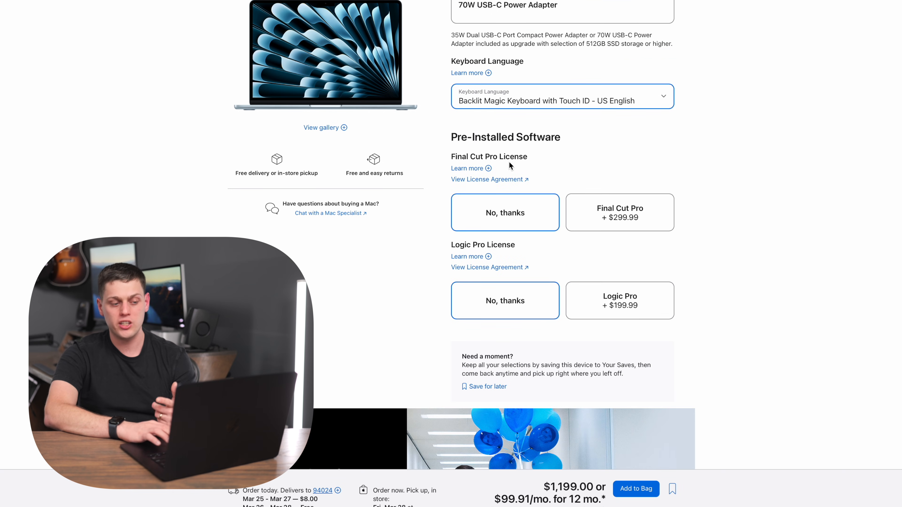
mouse_move(579, 144)
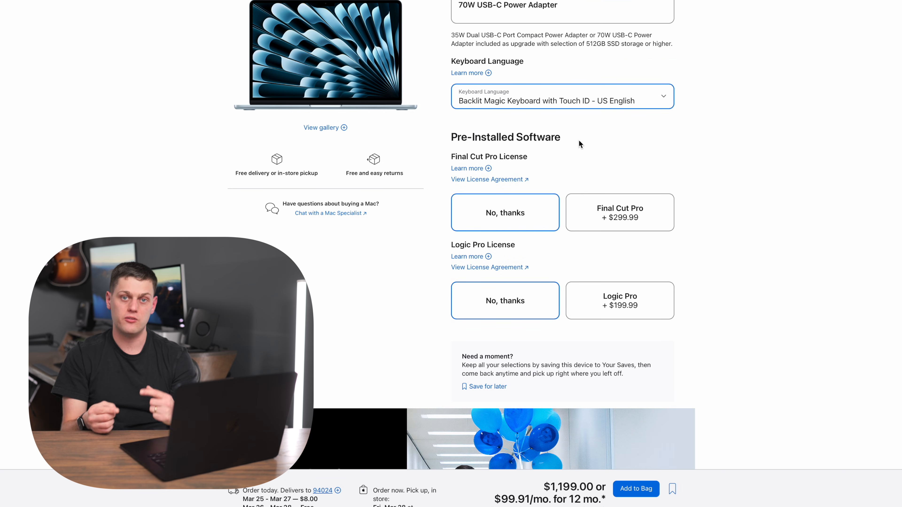